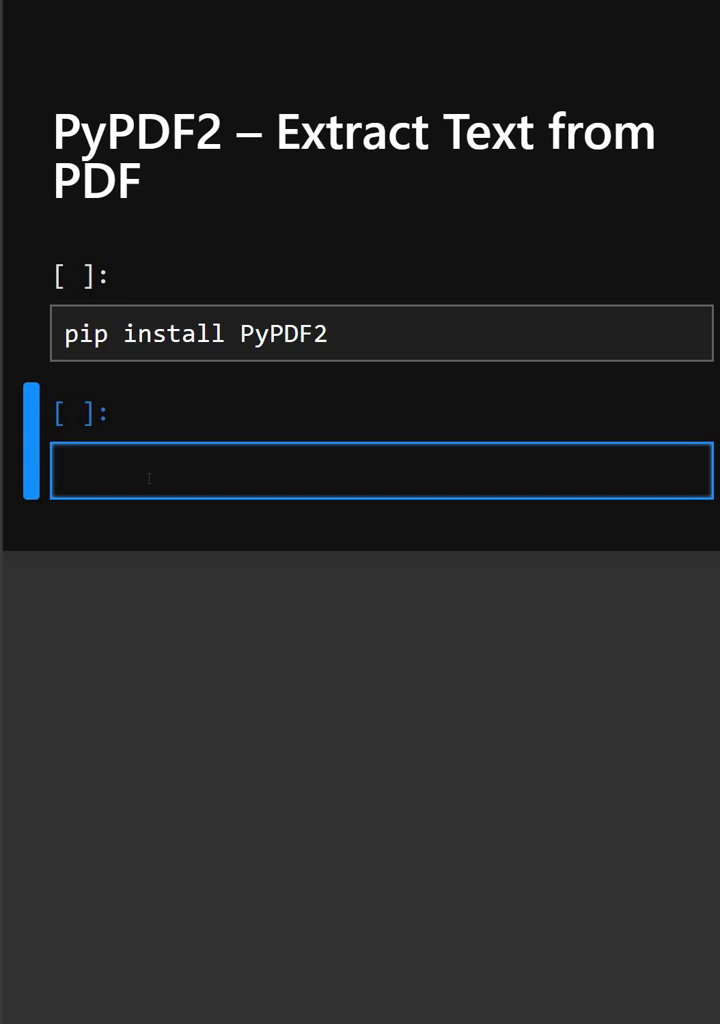
Place the cursor in the empty second code cell to begin editing it.
{"action": "left_click", "coordinate": [380, 472]}
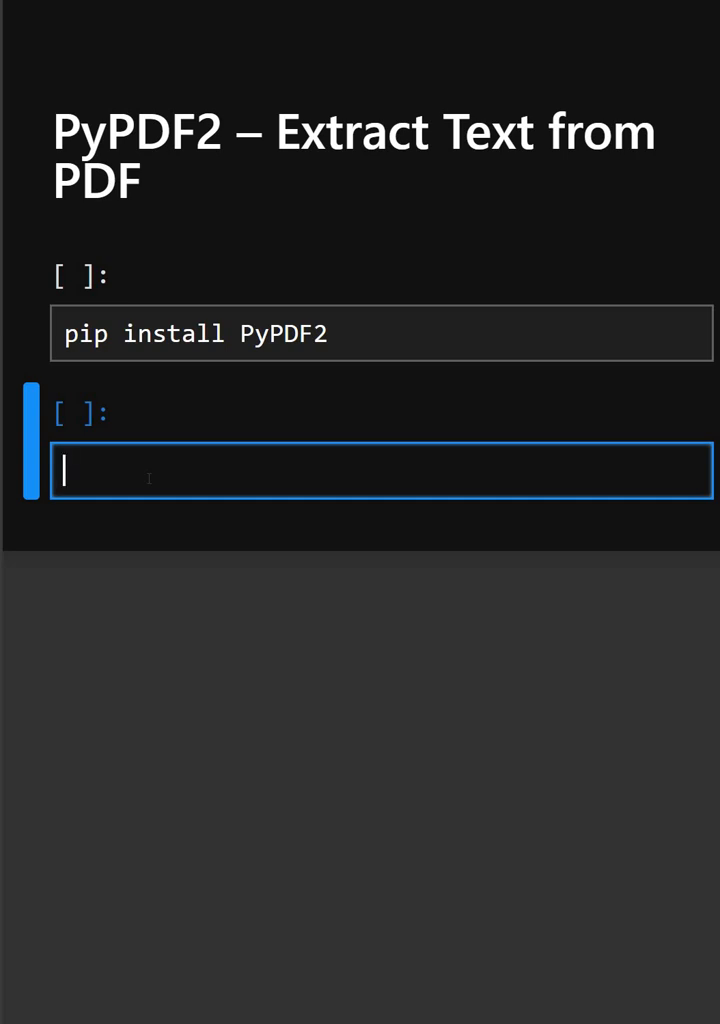
Write import PyPDF2 as the cell's first line and move to a new line.
{"action": "type", "text": "im"}
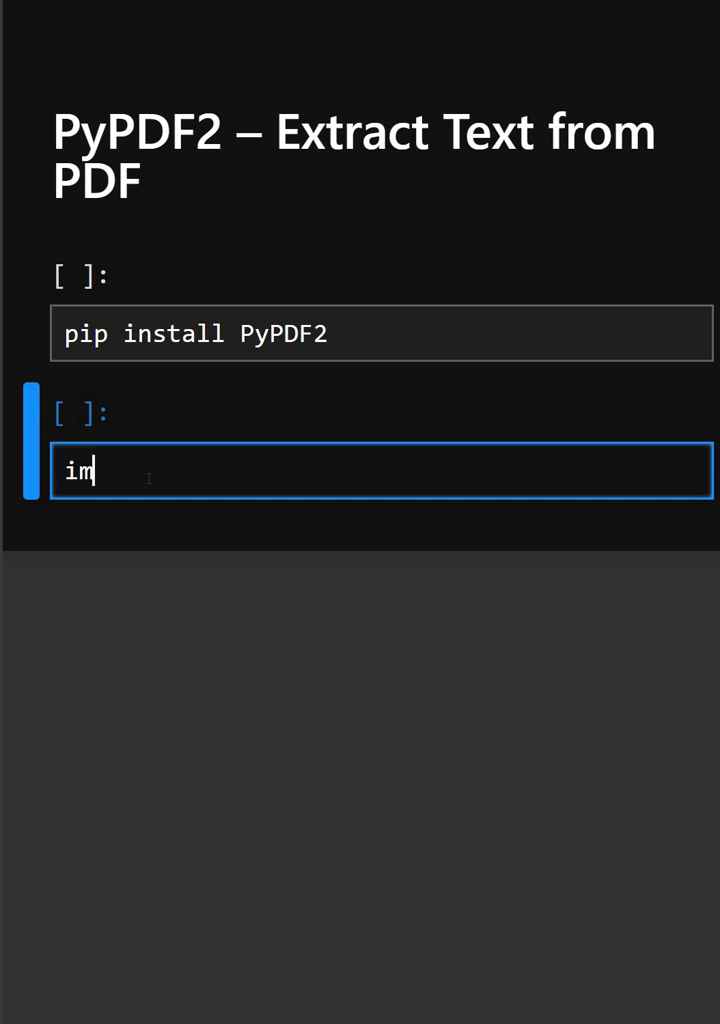
{"action": "type", "text": "po"}
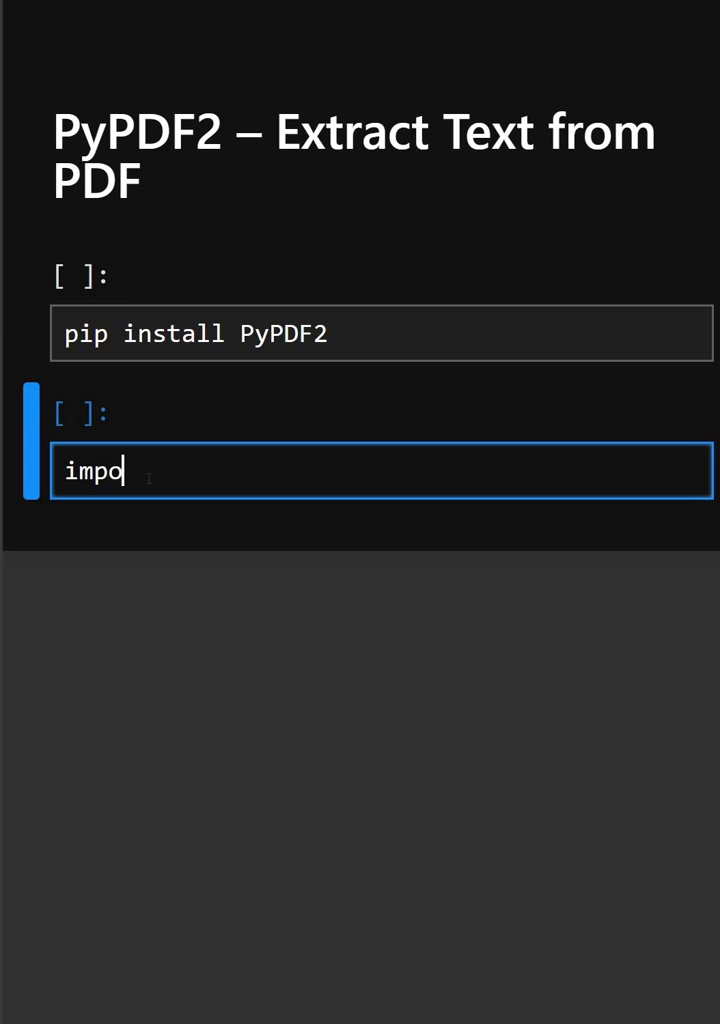
{"action": "type", "text": "rt P"}
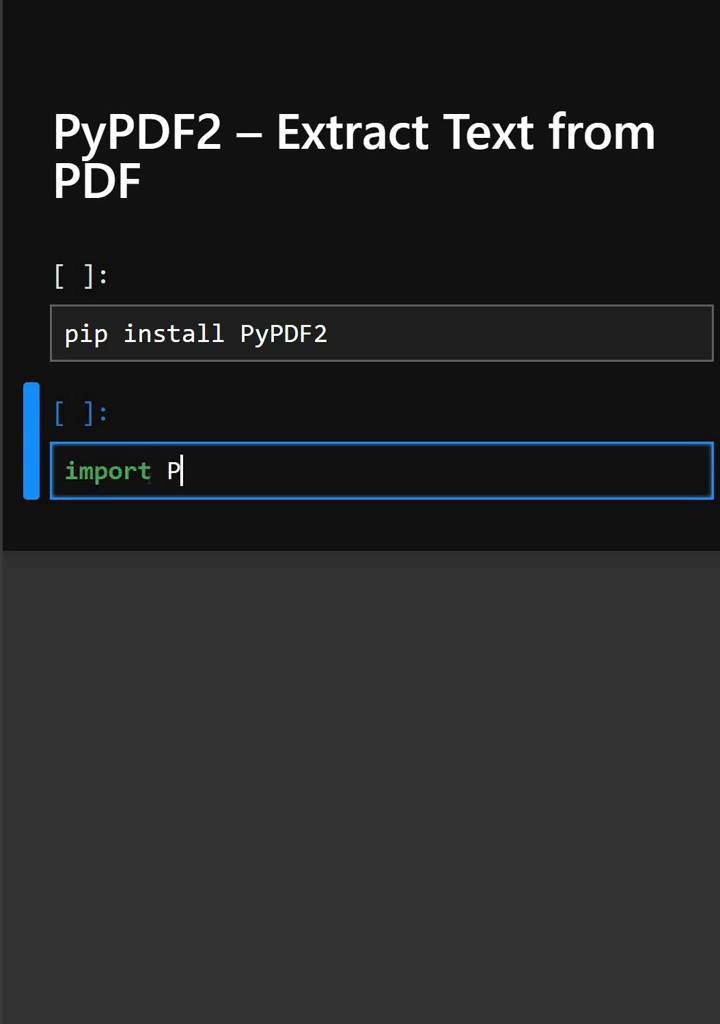
{"action": "type", "text": "yPDF2"}
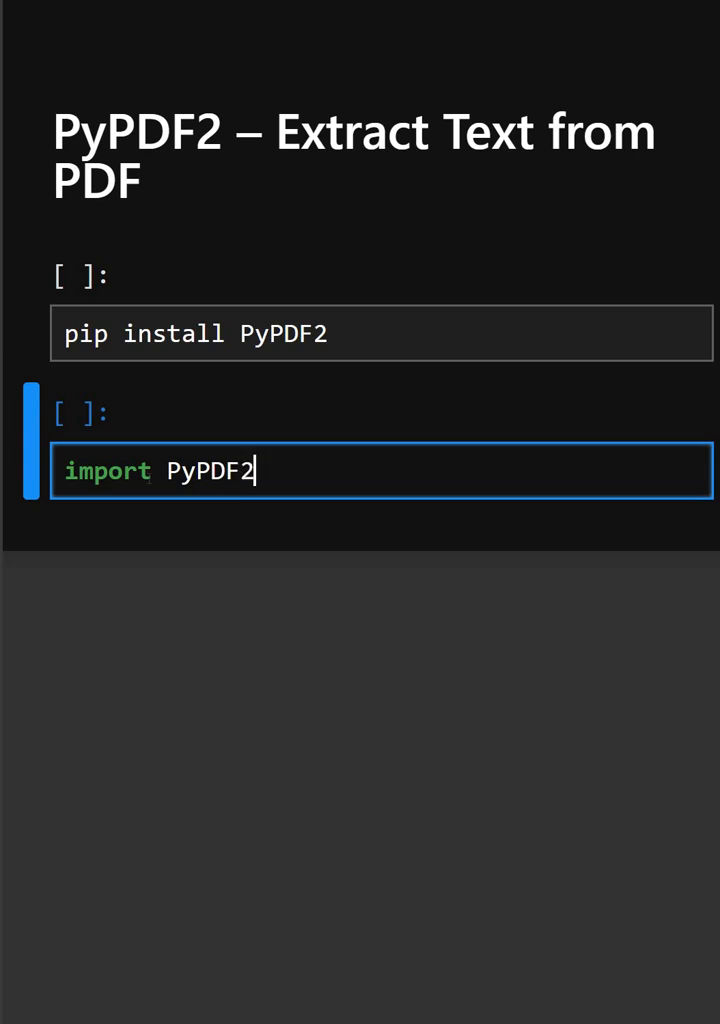
{"action": "key", "text": "Enter"}
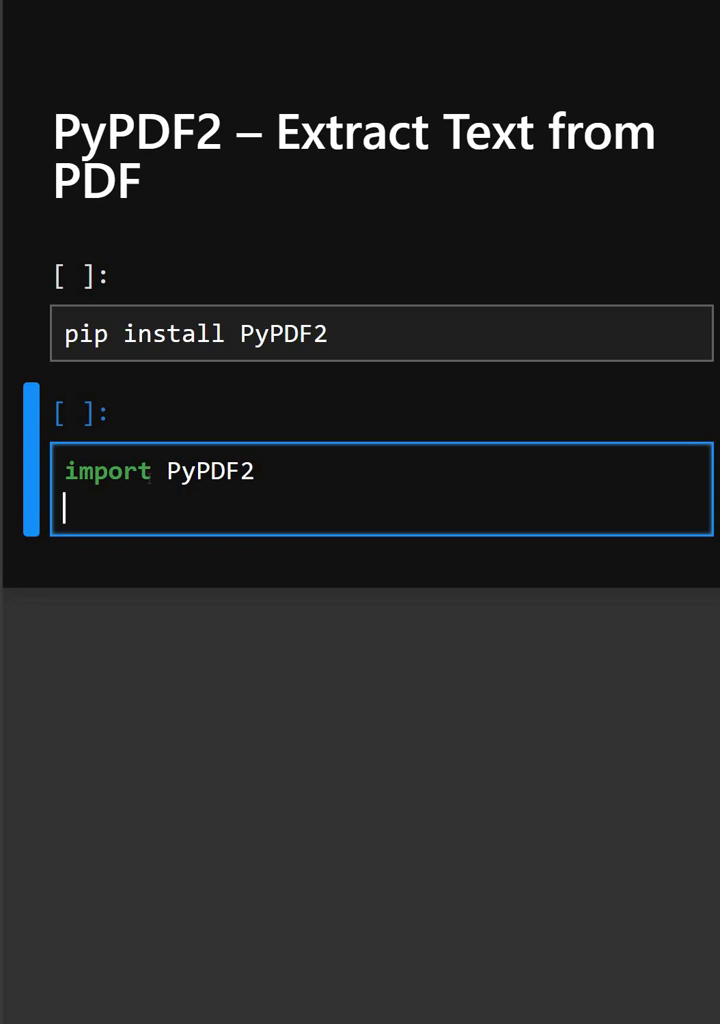
Write with open("Medcal_Report.pdf","rb") as file: and start the indented reader line.
{"action": "type", "text": "with open("}
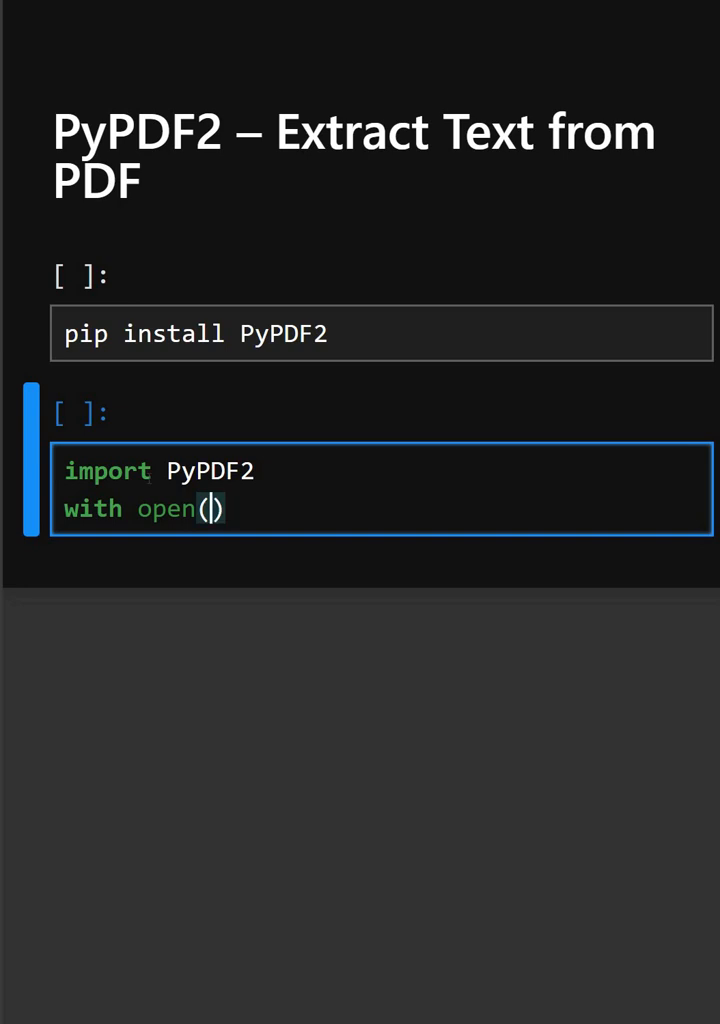
{"action": "type", "text": "\"Med"}
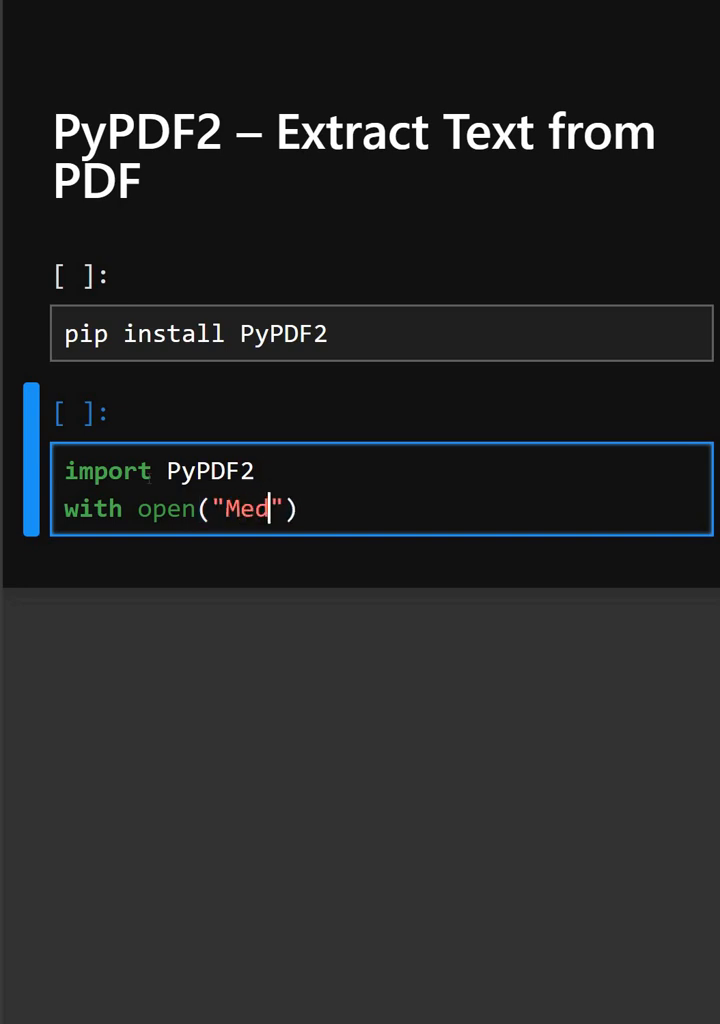
{"action": "type", "text": "al"}
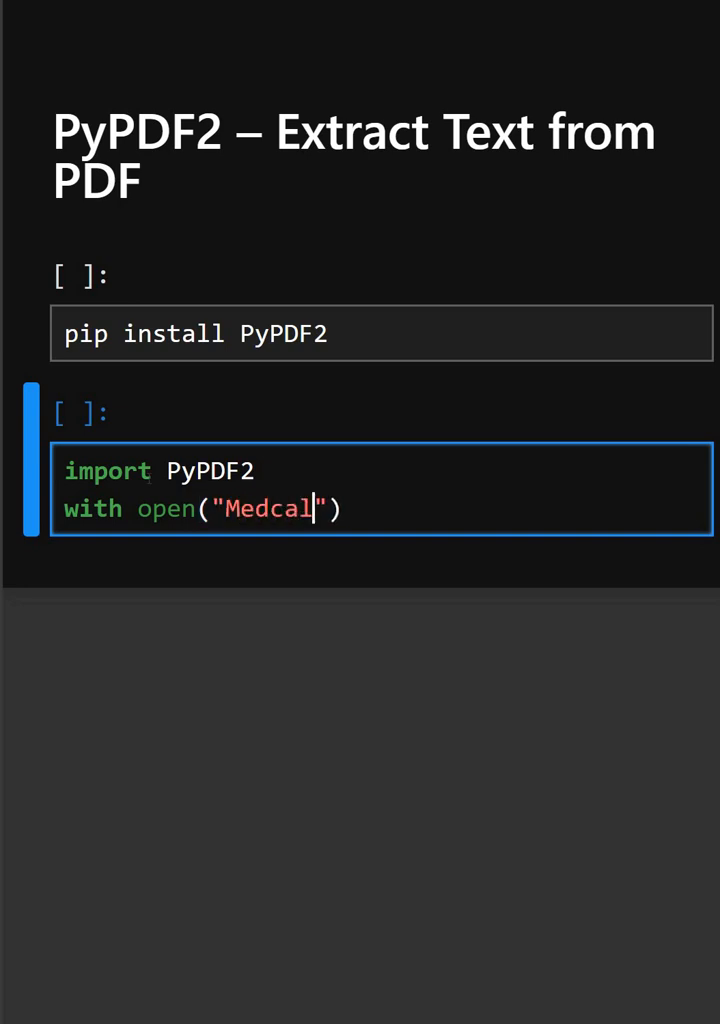
{"action": "type", "text": "_Repor"}
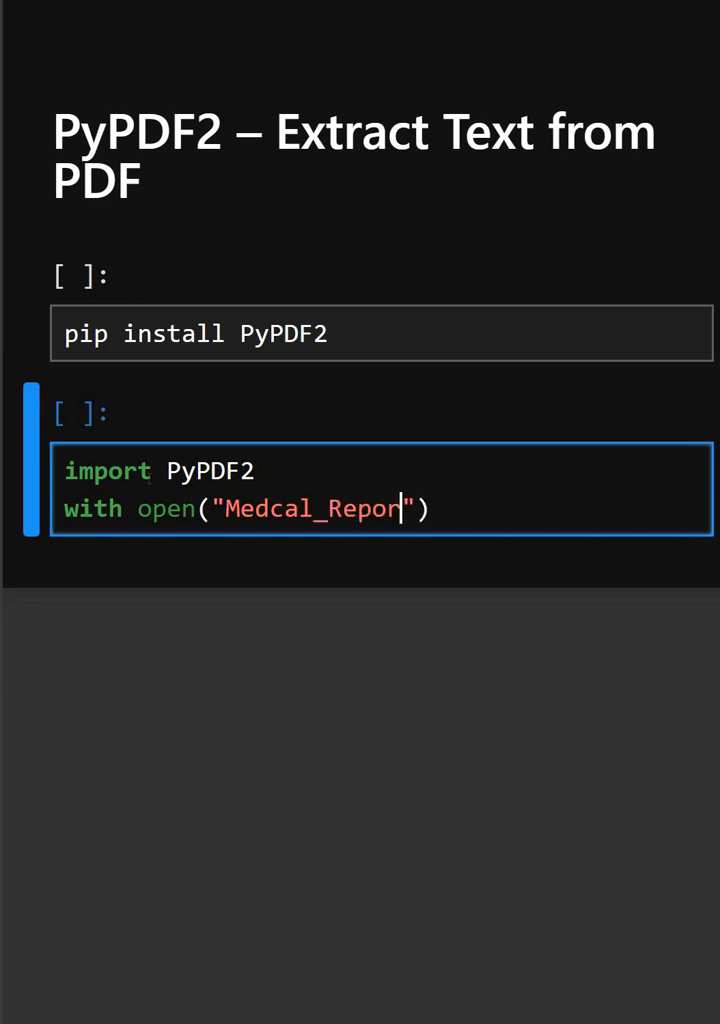
{"action": "type", "text": ".p"}
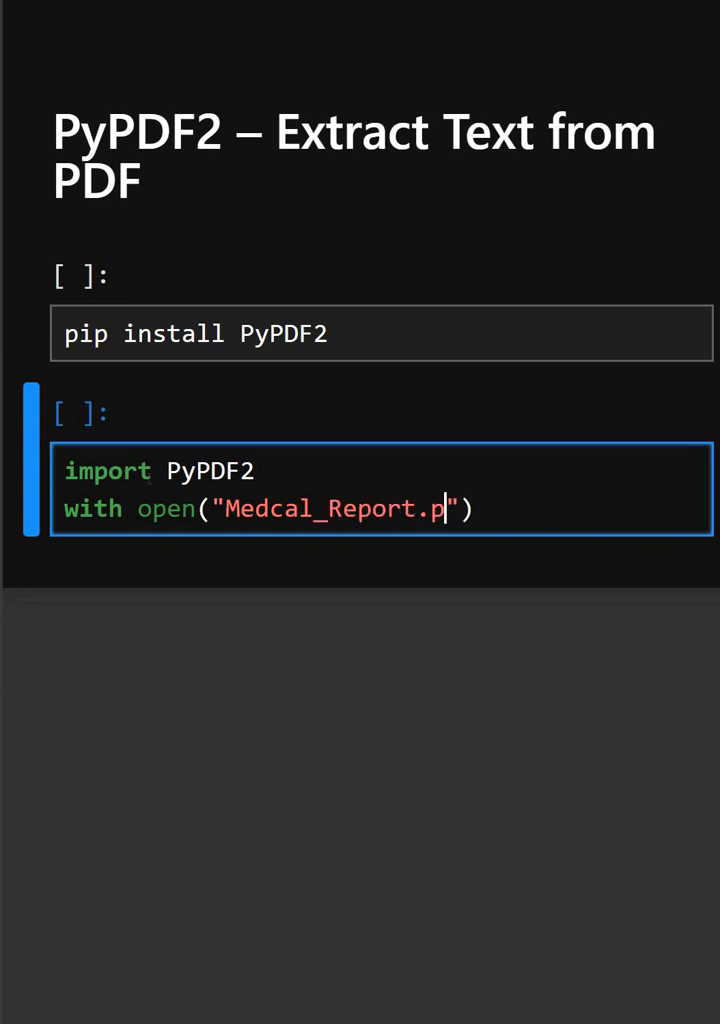
{"action": "type", "text": "df"}
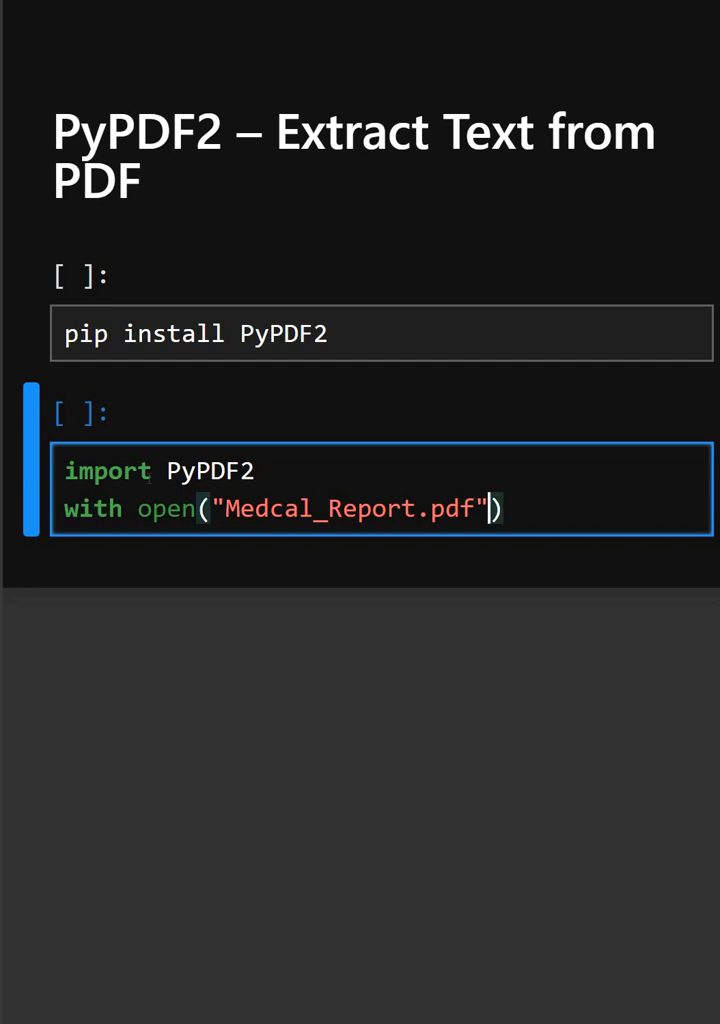
{"action": "type", "text": ",\"\""}
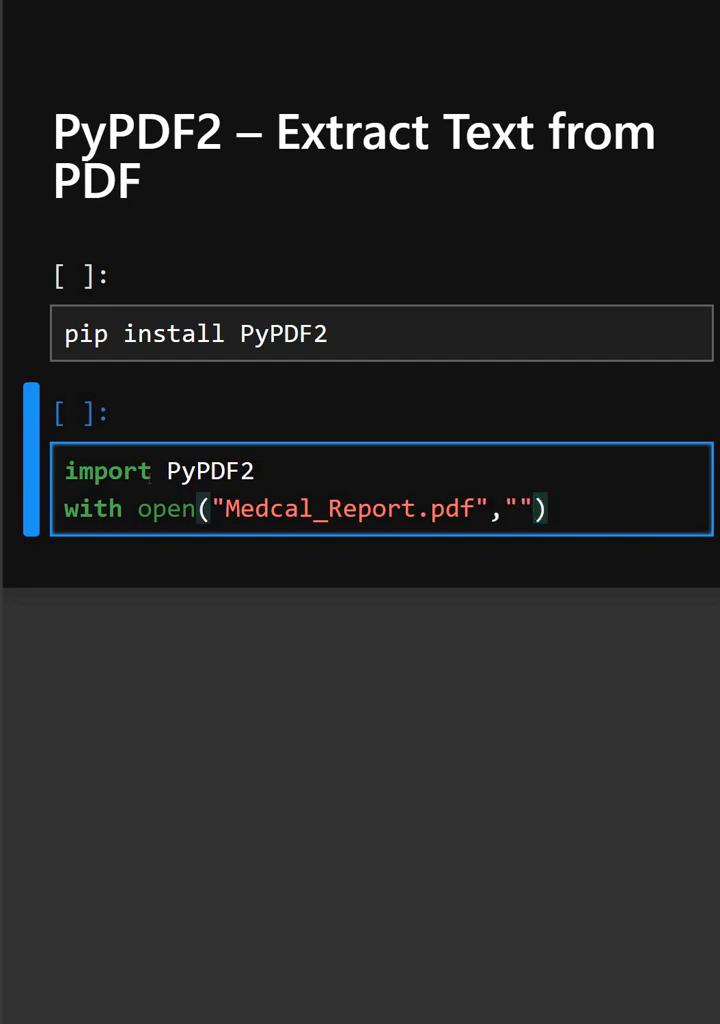
{"action": "type", "text": "rb"}
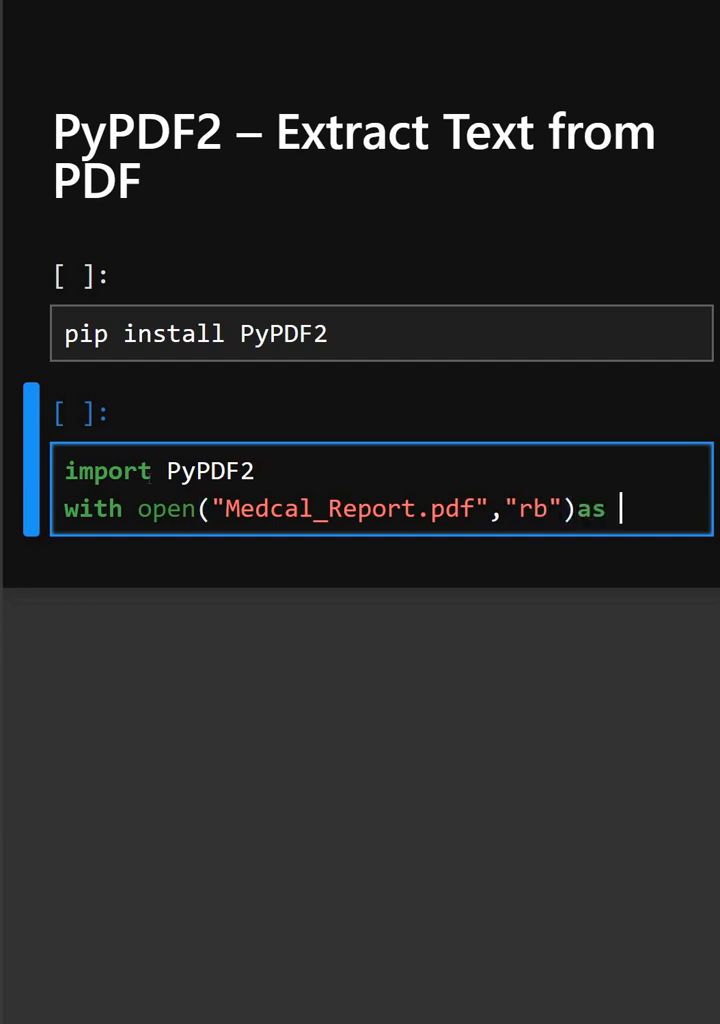
{"action": "type", "text": "file\""}
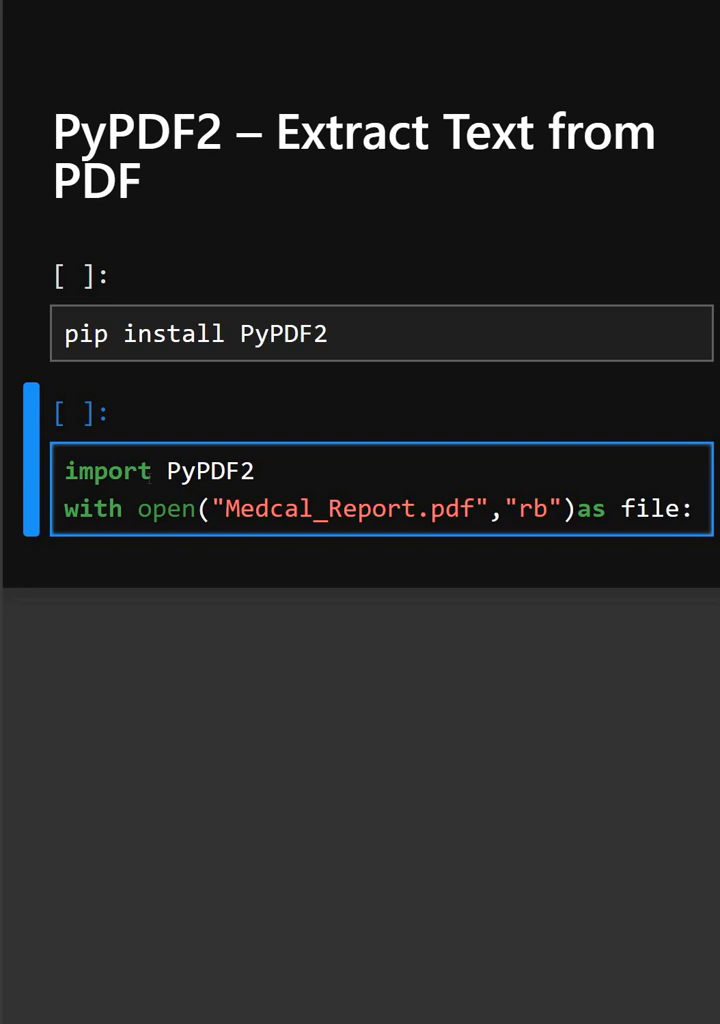
{"action": "type", "text": "reader"}
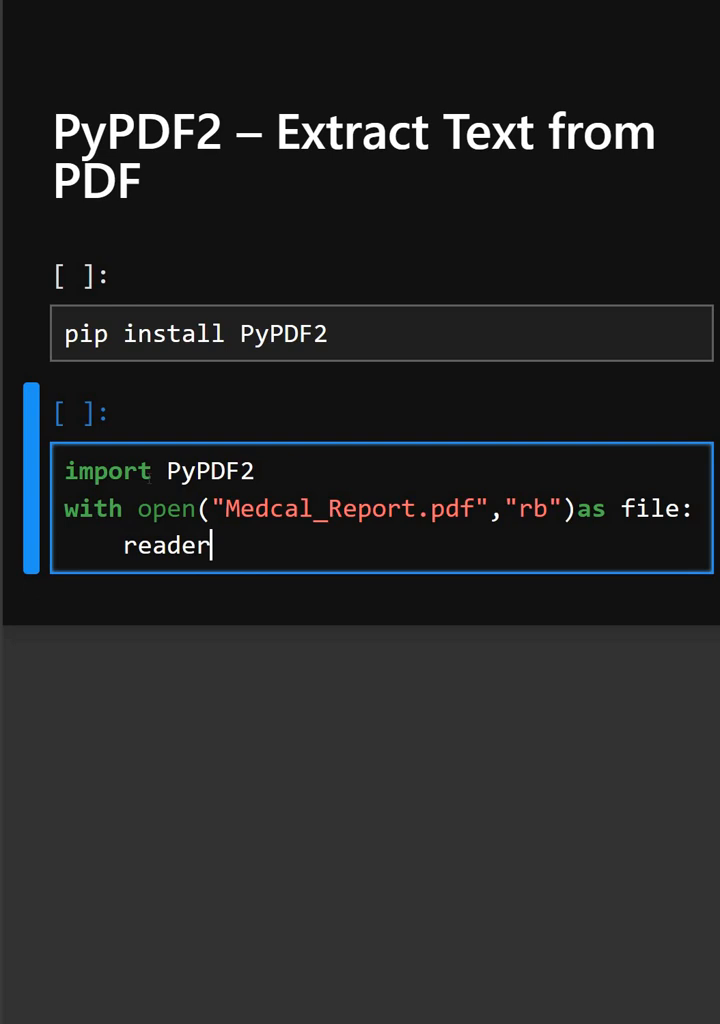
Complete reader=PyPDF2.PdfReader(file) and begin the next line with page.
{"action": "type", "text": "="}
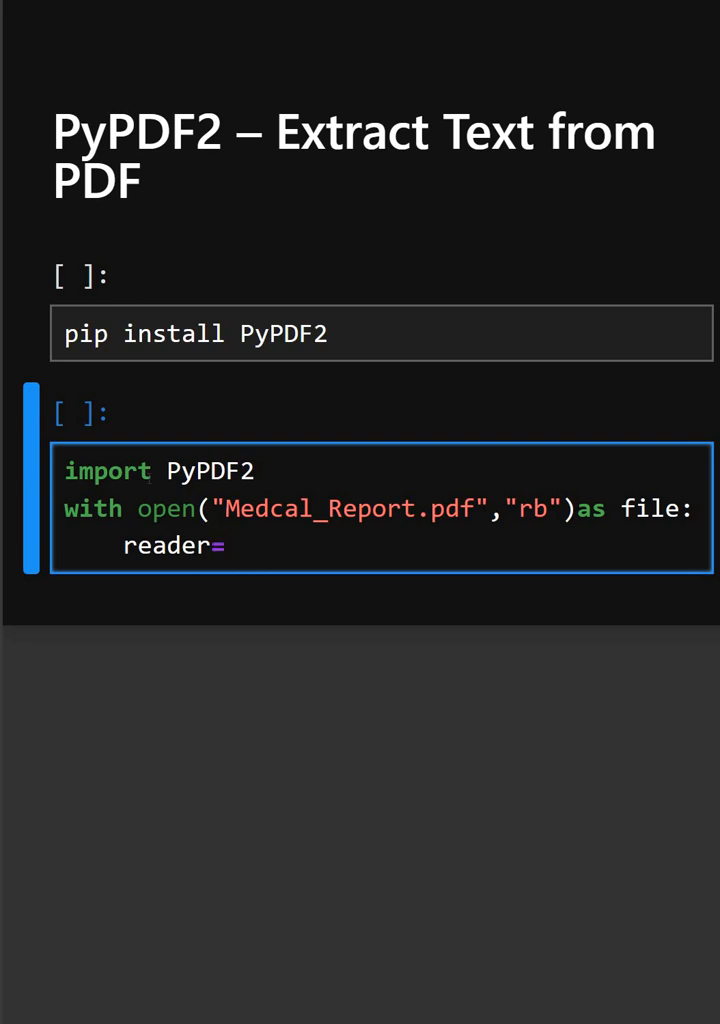
{"action": "type", "text": "PyP"}
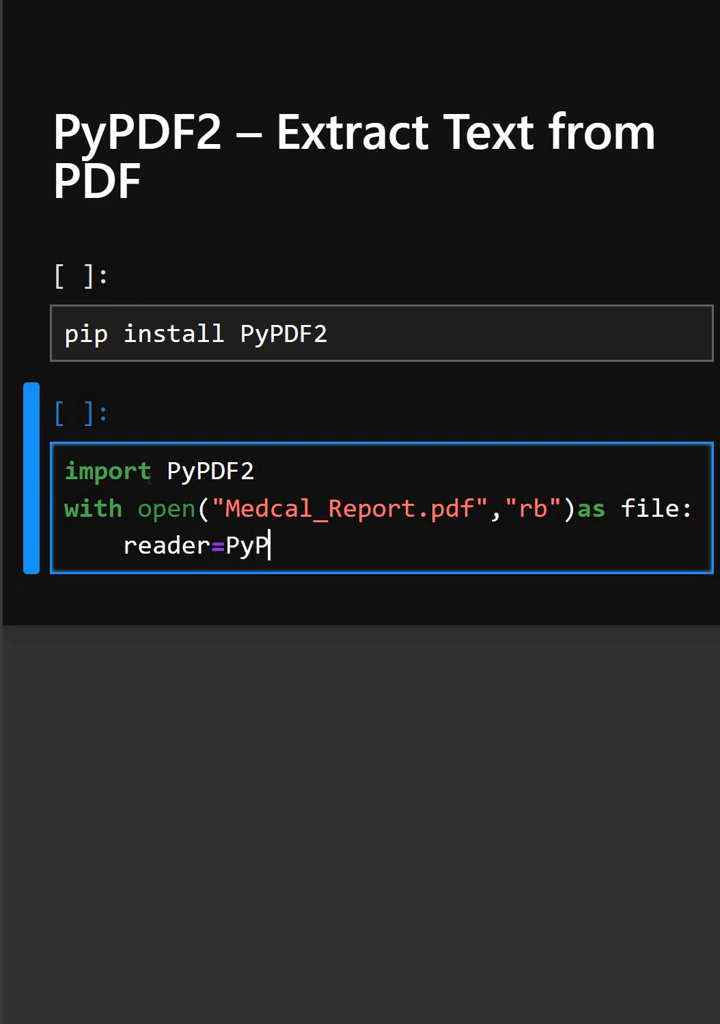
{"action": "type", "text": "DF2"}
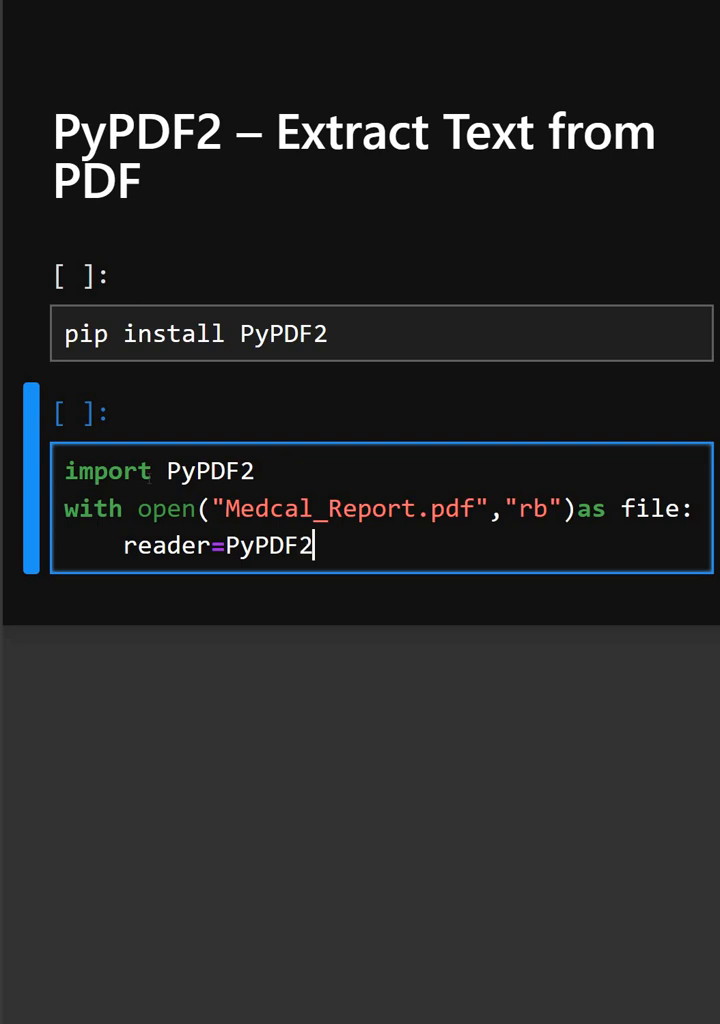
{"action": "type", "text": "."}
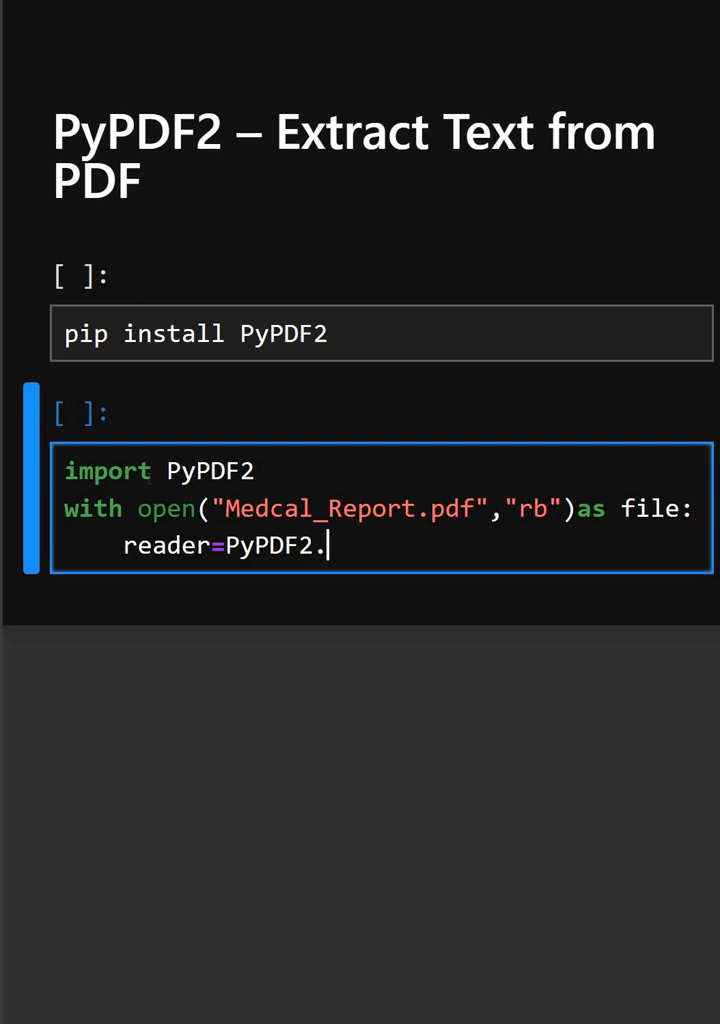
{"action": "type", "text": "Pdf"}
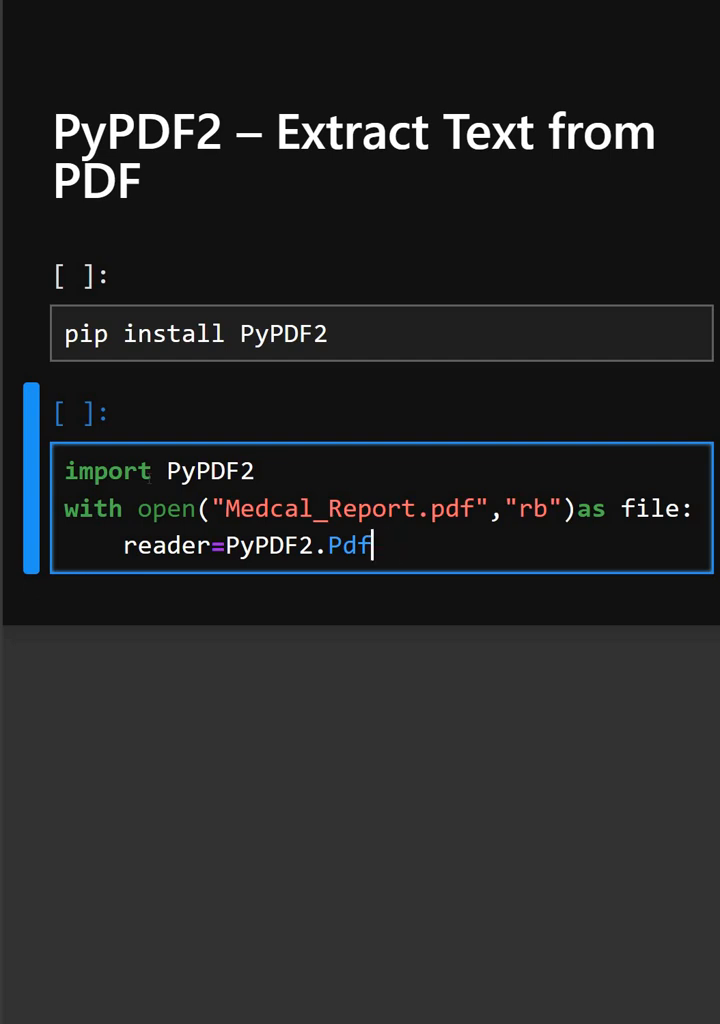
{"action": "type", "text": "Reader"}
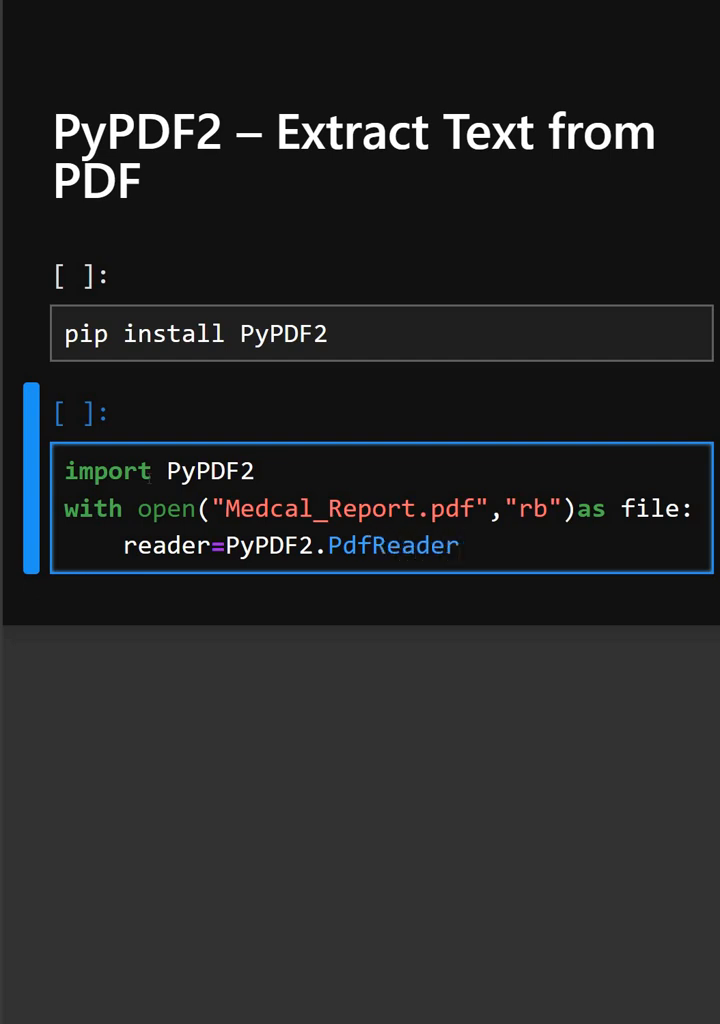
{"action": "type", "text": "(fi"}
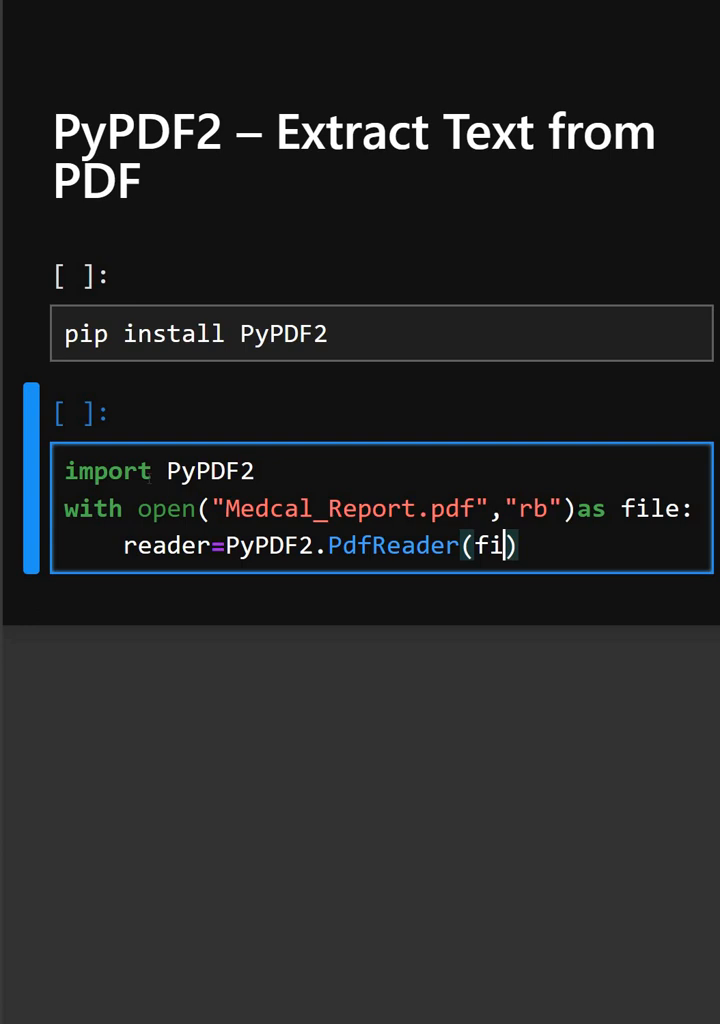
{"action": "type", "text": "le"}
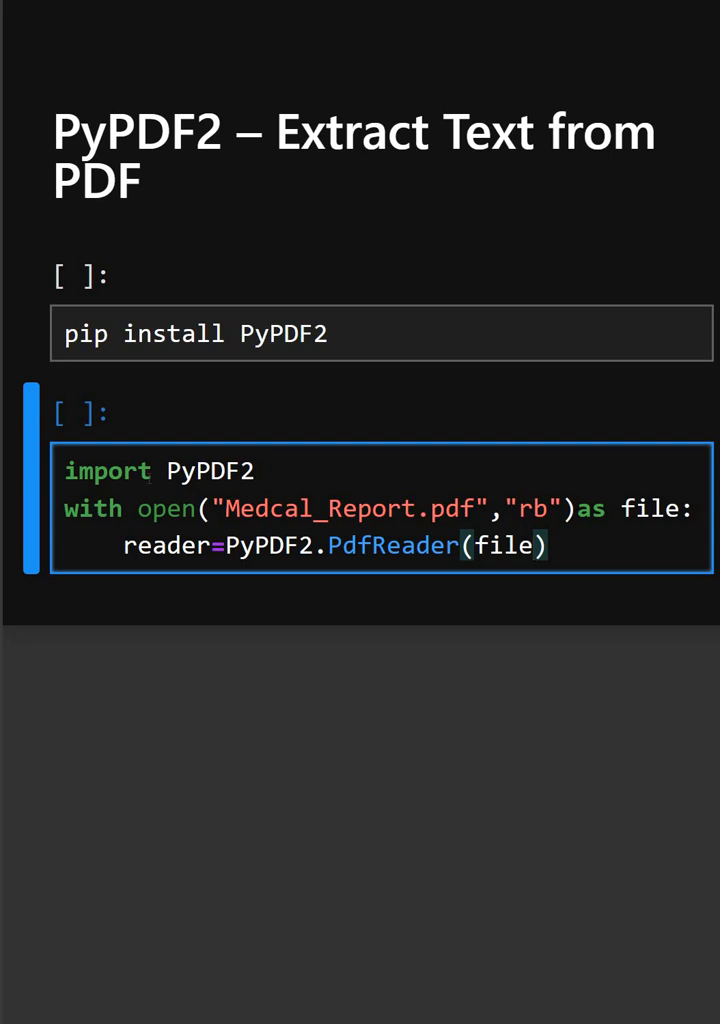
{"action": "type", "text": "page"}
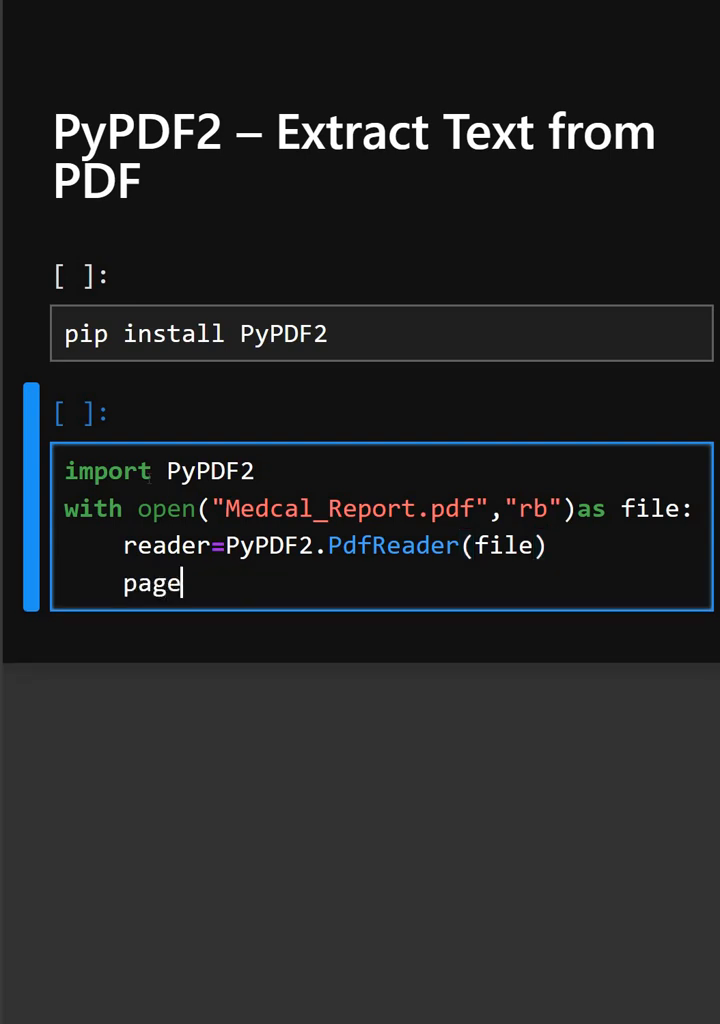
Assign page=reader.pages[0], correcting the curly braces to square brackets, and start a new line.
{"action": "type", "text": "=reader"}
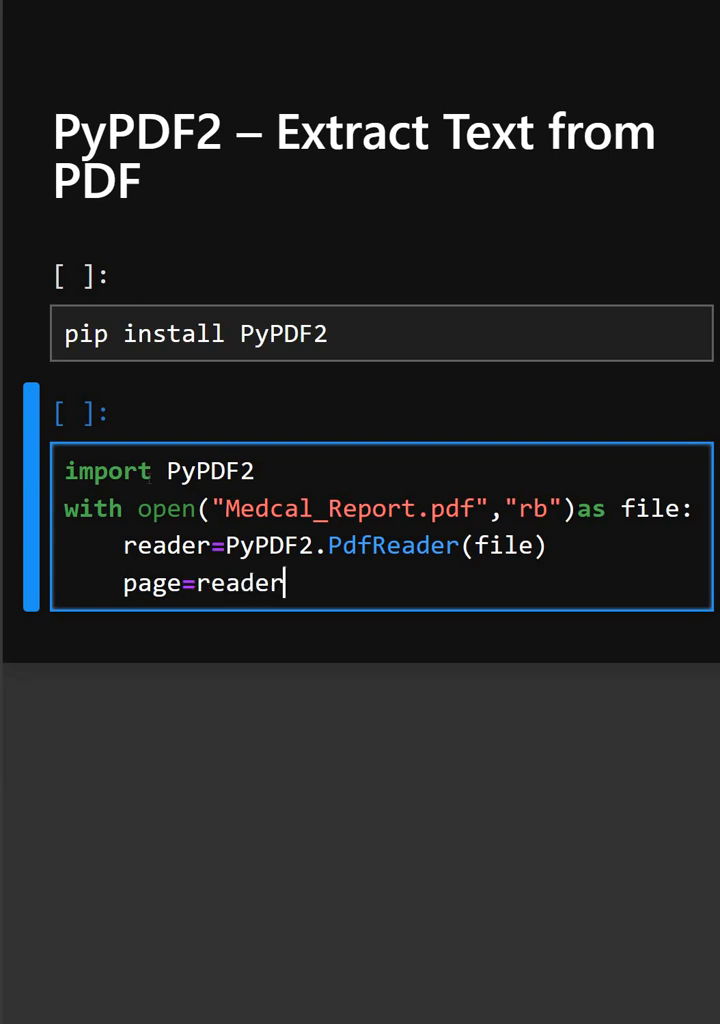
{"action": "type", "text": ".pages"}
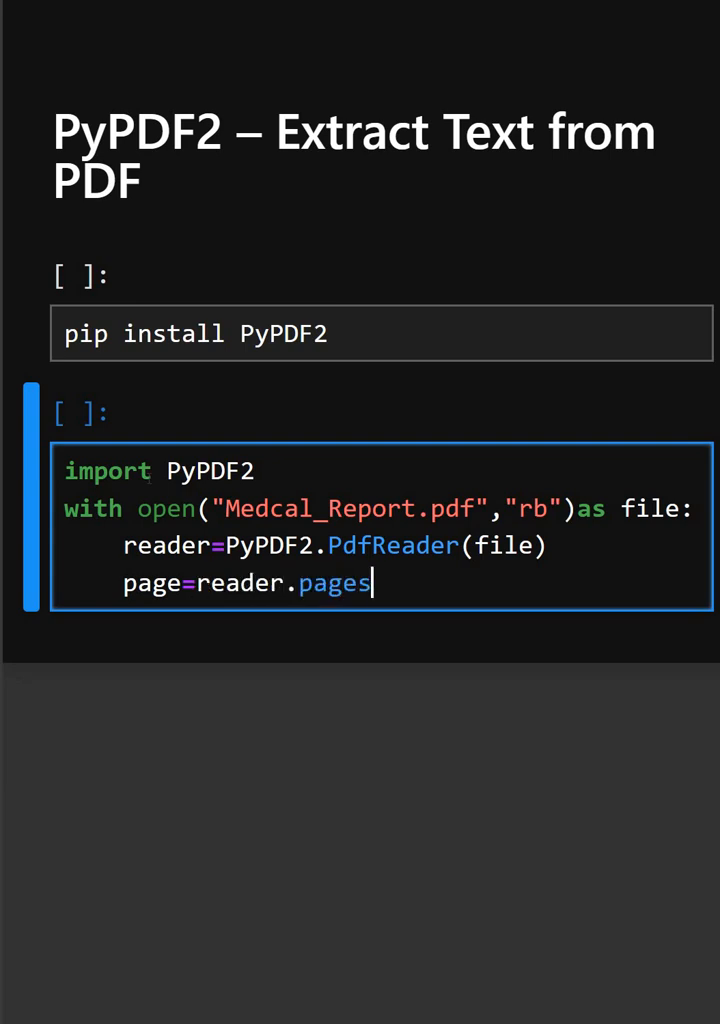
{"action": "type", "text": "{}"}
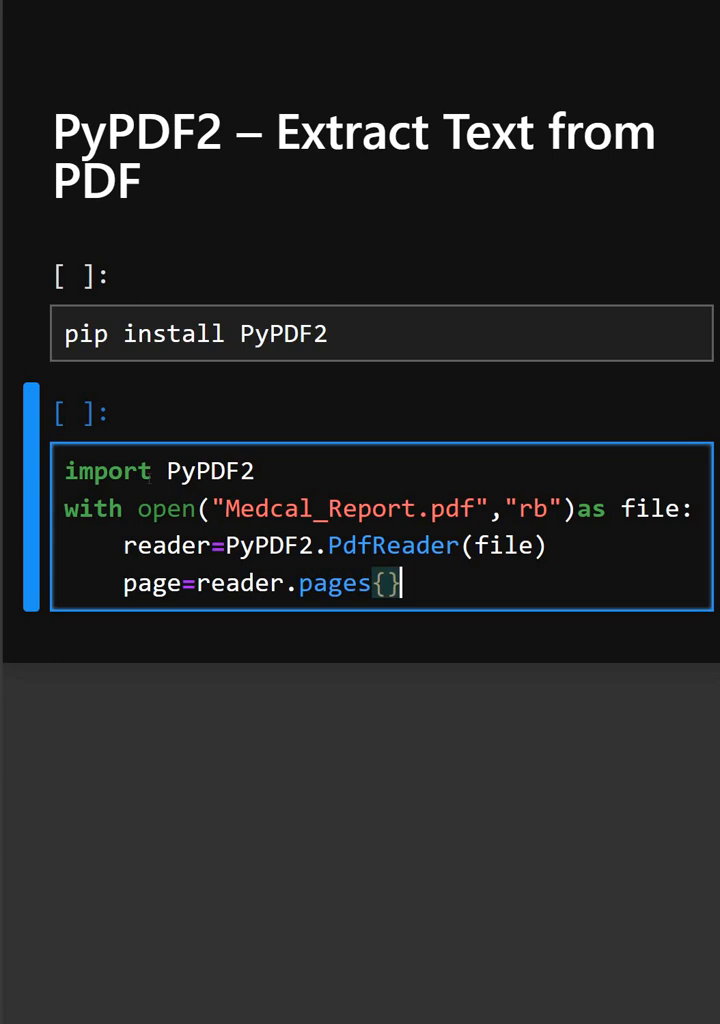
{"action": "type", "text": "0"}
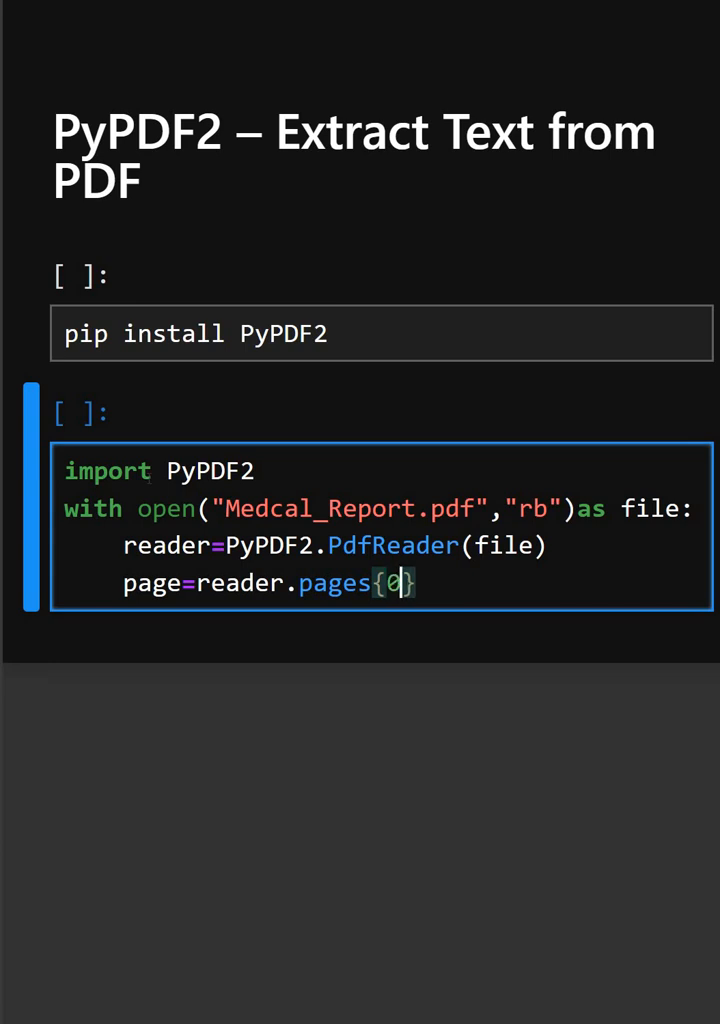
{"action": "key", "text": "Backspace"}
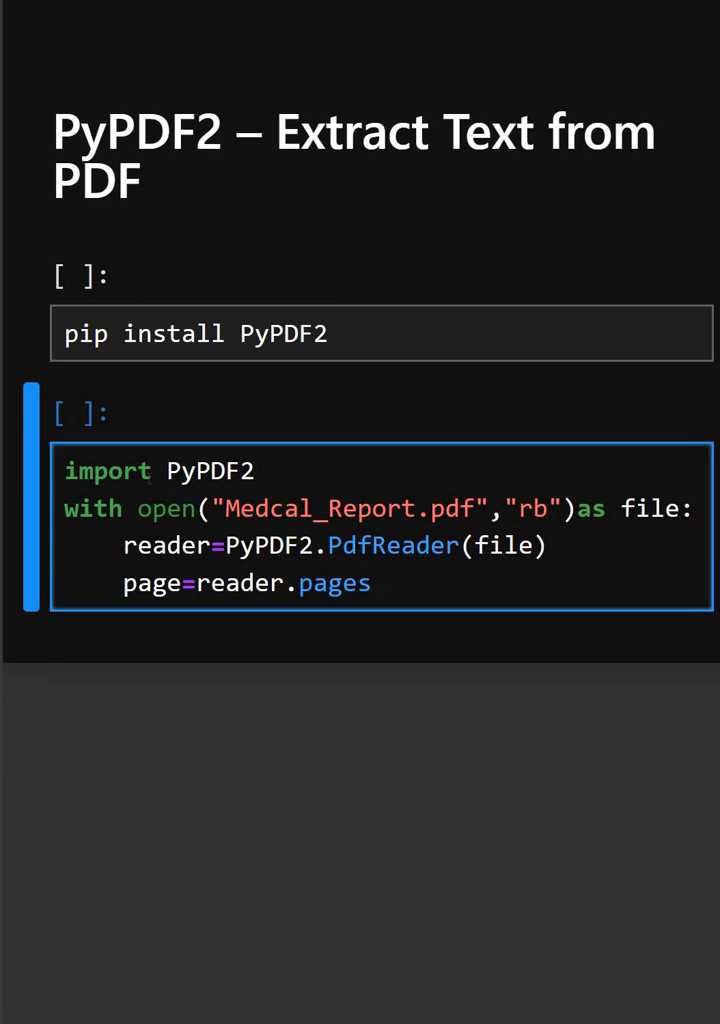
{"action": "type", "text": "[0]"}
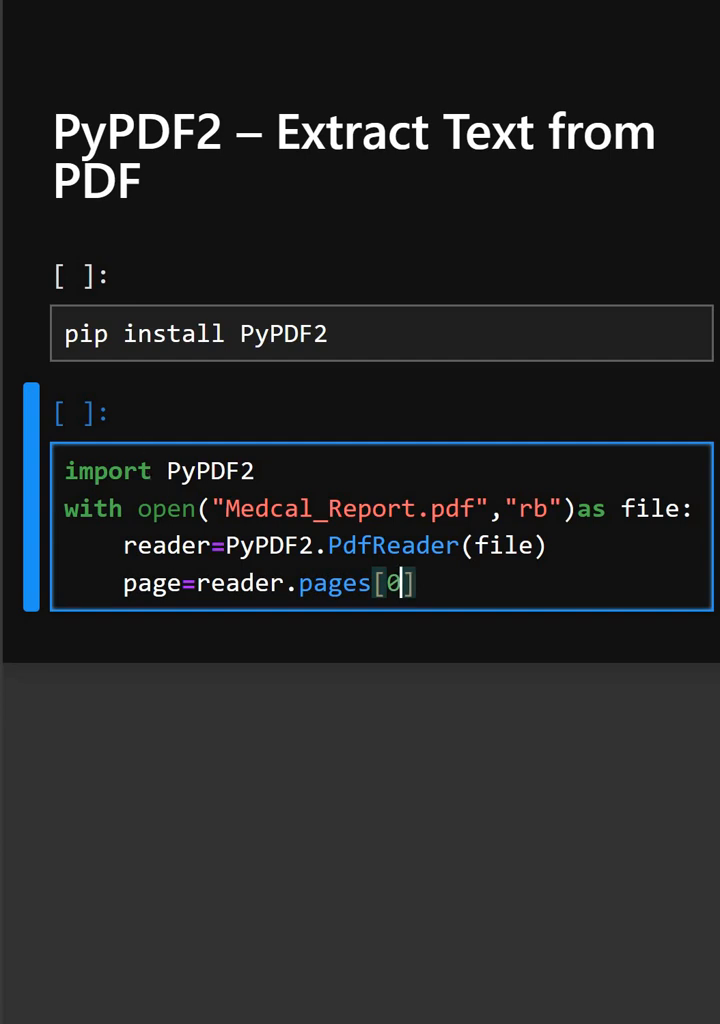
{"action": "key", "text": "Enter"}
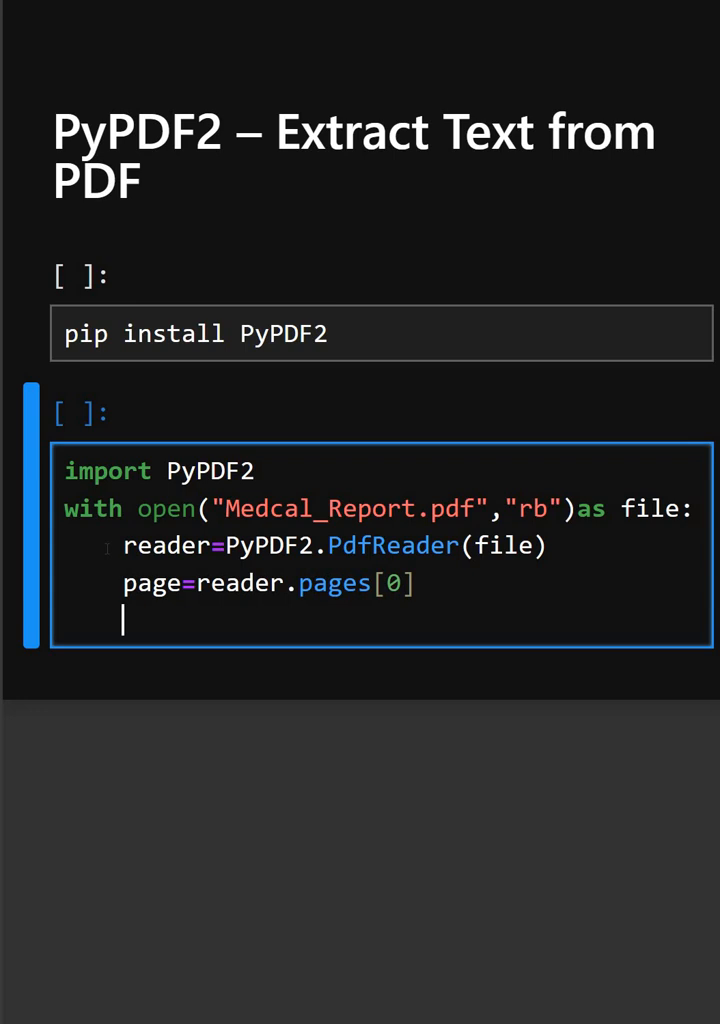
Write text=page.extract_text() to pull the first page's text, then start a new line.
{"action": "type", "text": "text"}
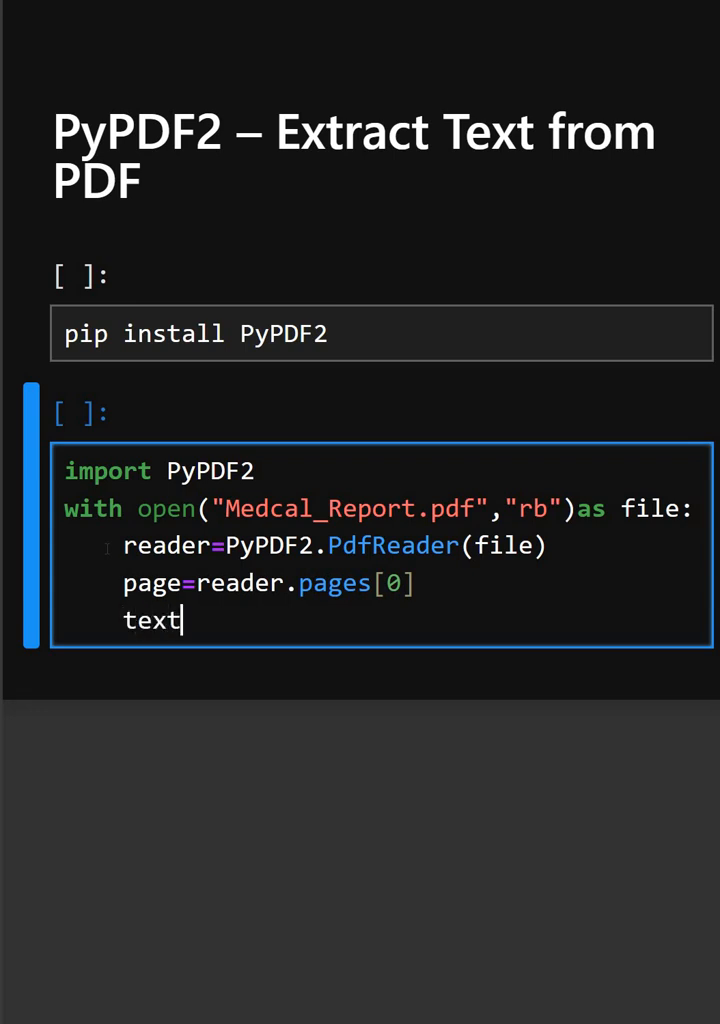
{"action": "type", "text": "=pag"}
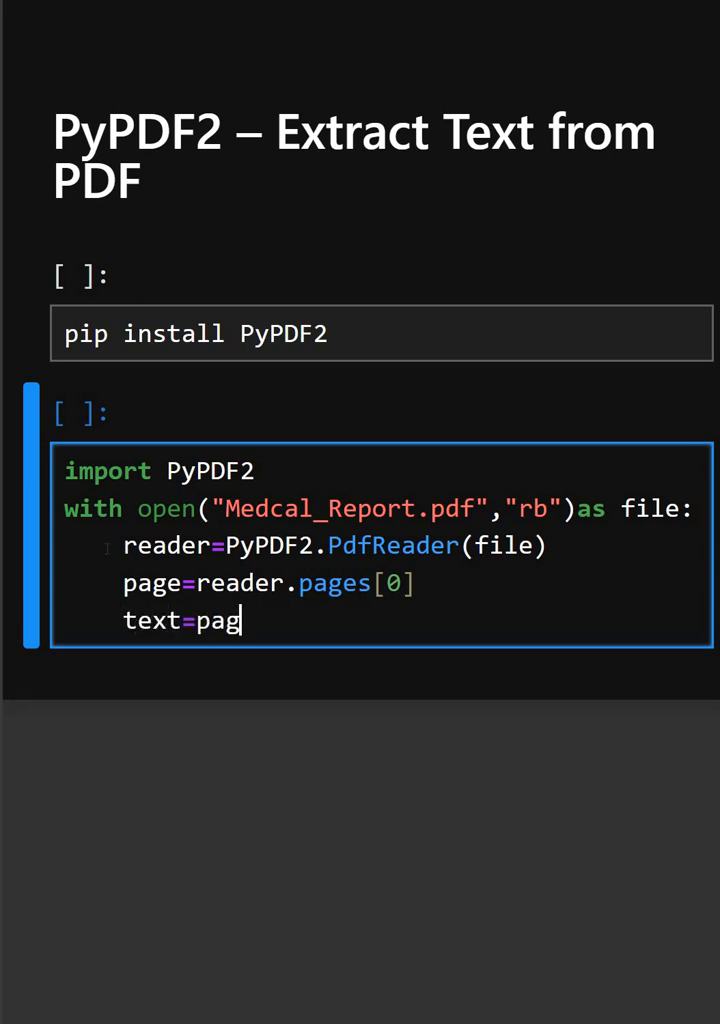
{"action": "type", "text": "e."}
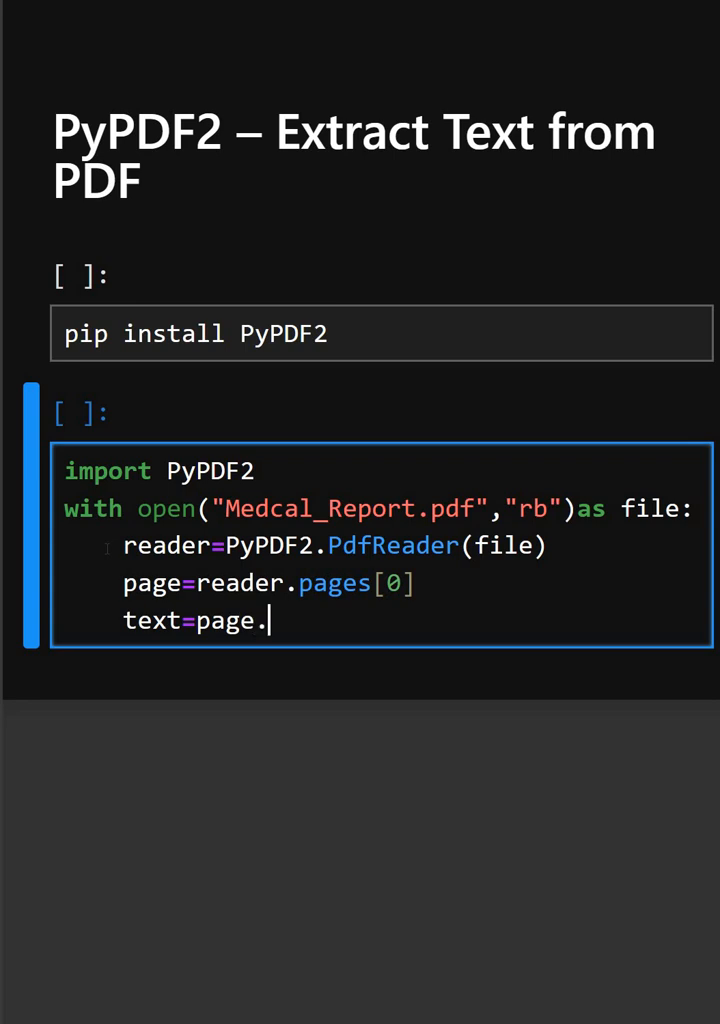
{"action": "type", "text": "ectract_te"}
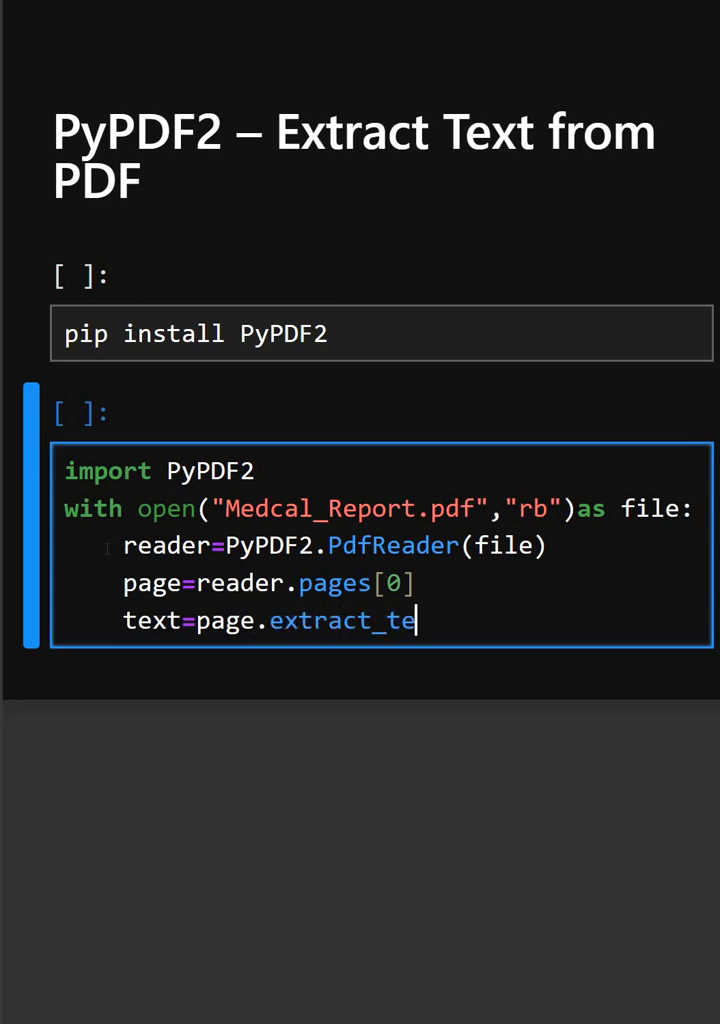
{"action": "type", "text": "xt()"}
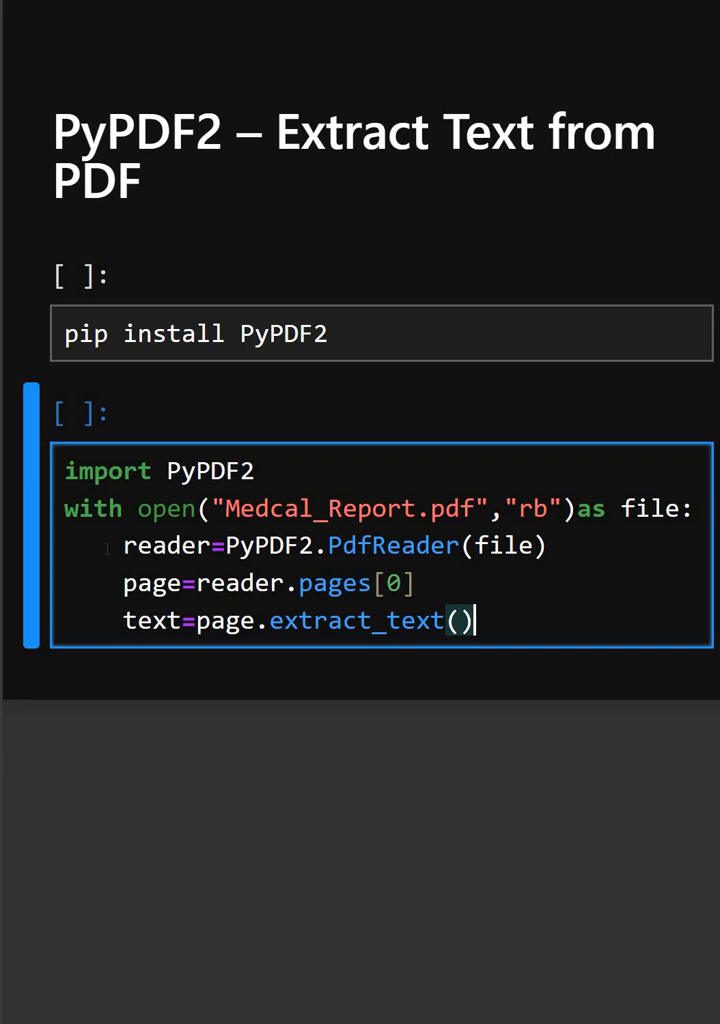
{"action": "key", "text": "Enter"}
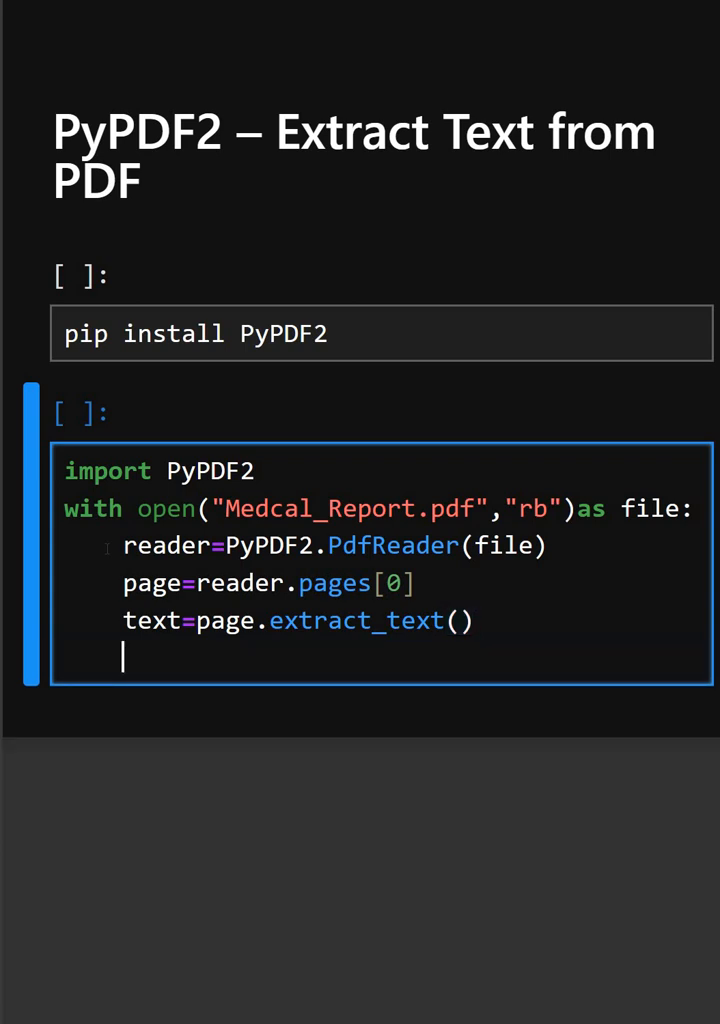
Write print("Page 1 Content") to output the heading.
{"action": "type", "text": "print()"}
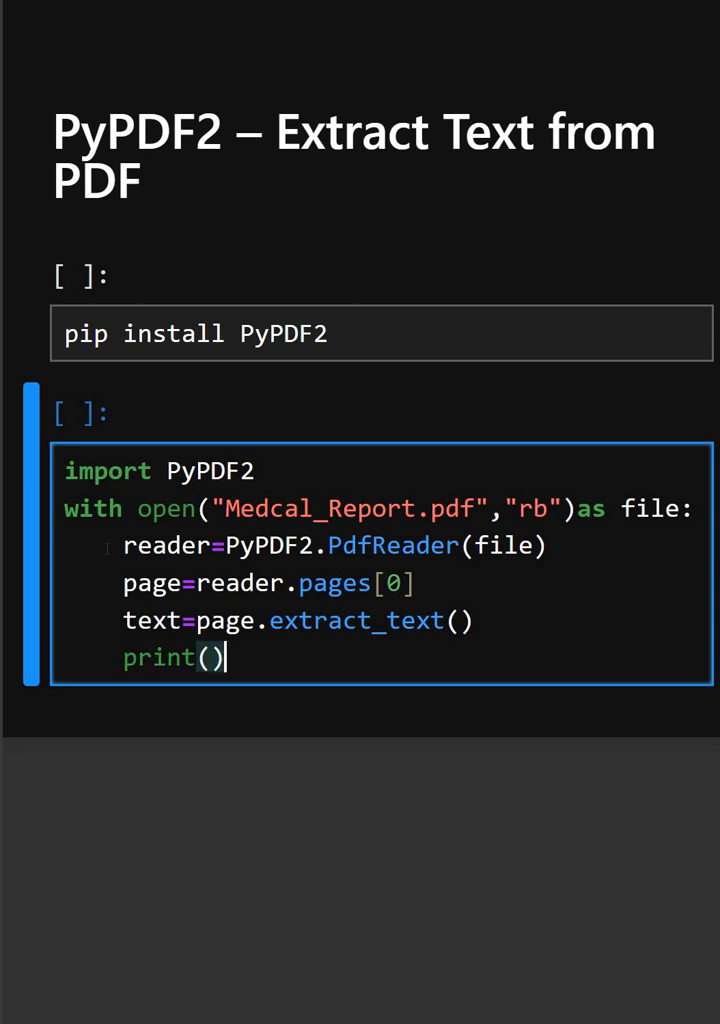
{"action": "type", "text": "\"\""}
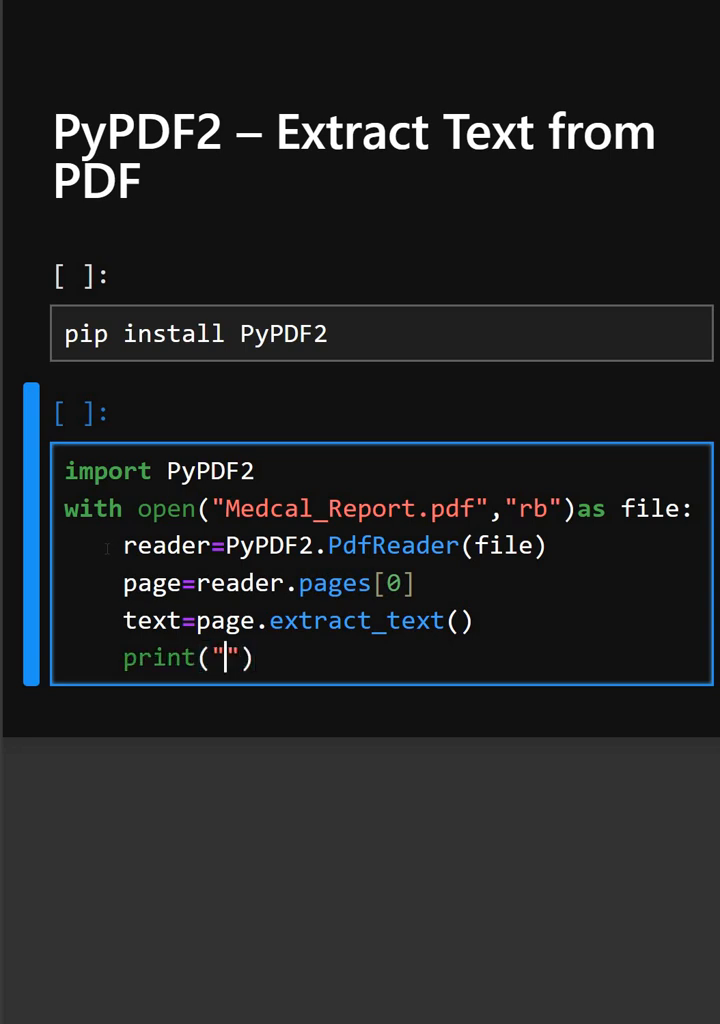
{"action": "type", "text": "Page"}
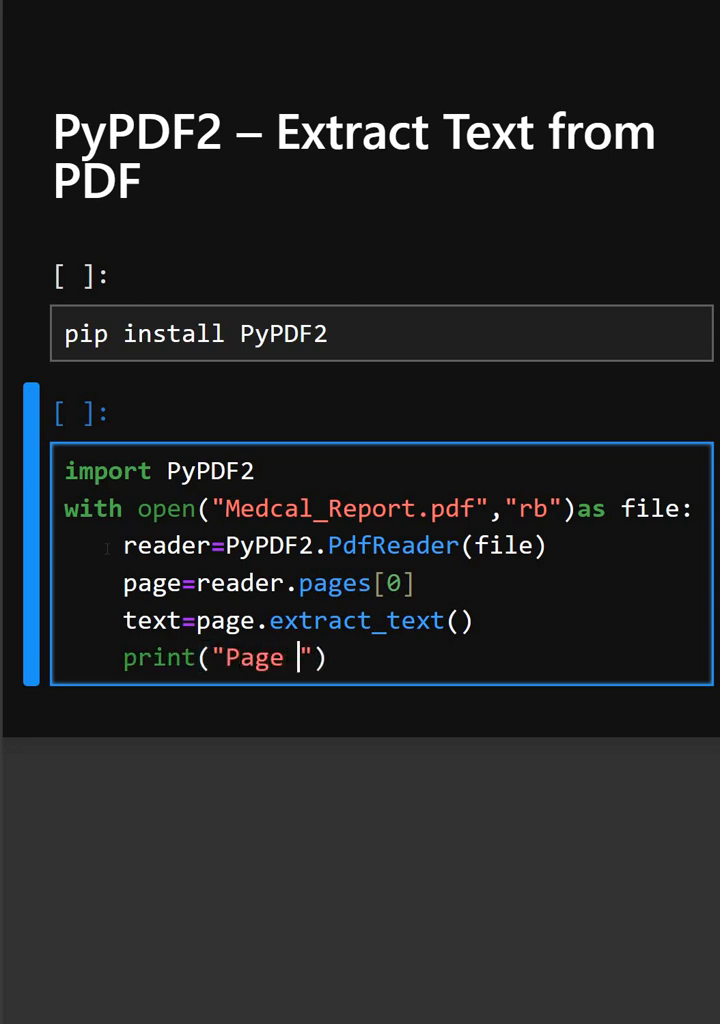
{"action": "type", "text": "1 Cont"}
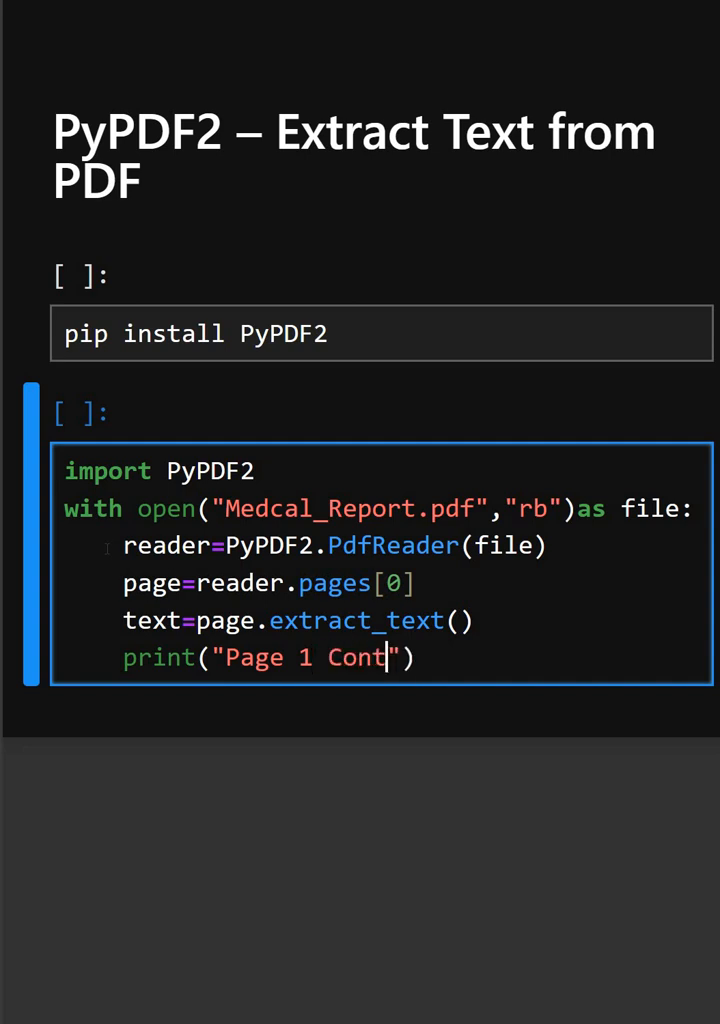
{"action": "type", "text": "ent"}
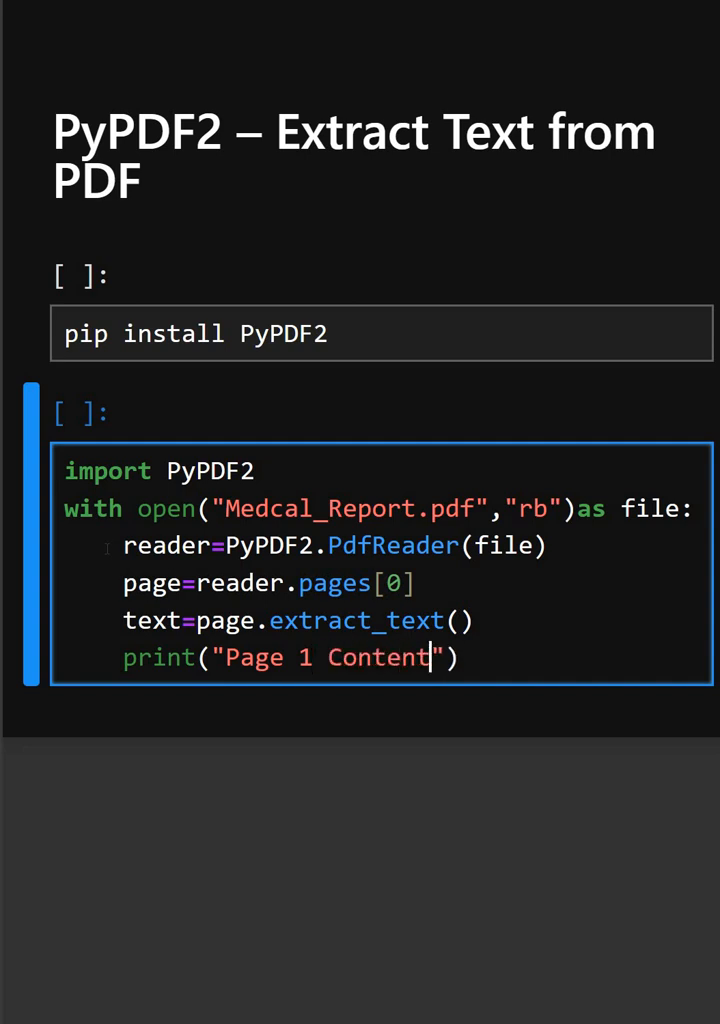